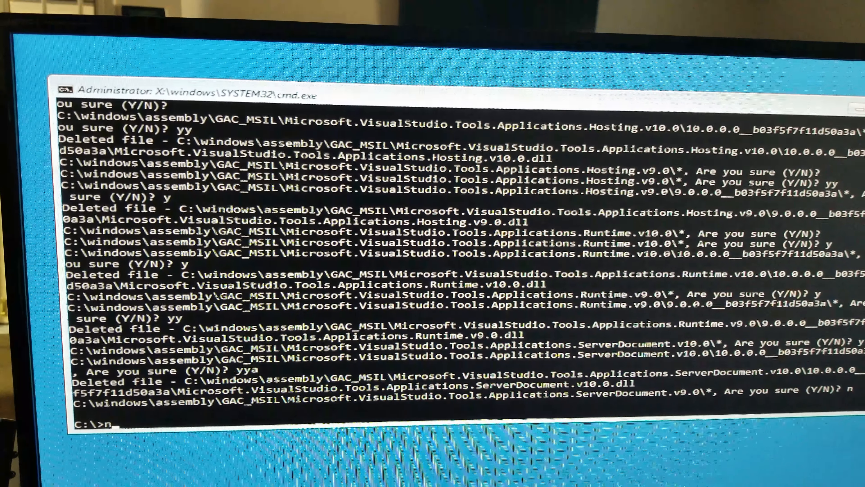
Clear the stray 'n' and start typing 'del /s' aimed at the Windows folder.
key("enter")
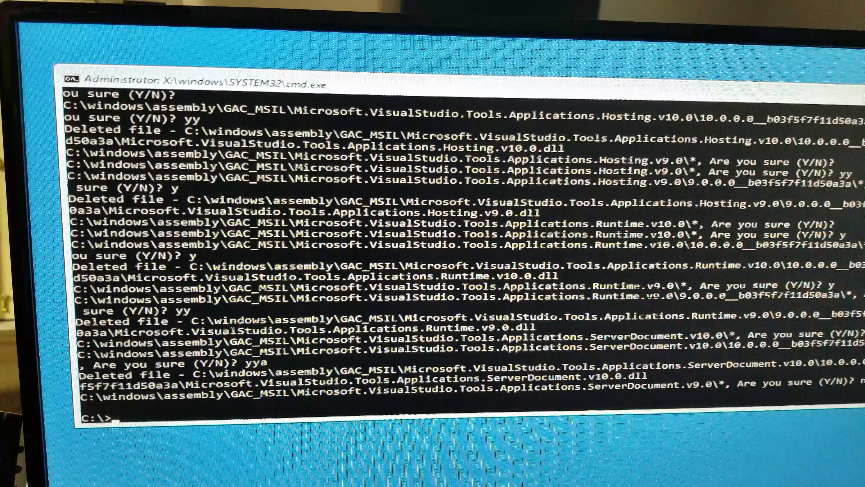
type("del")
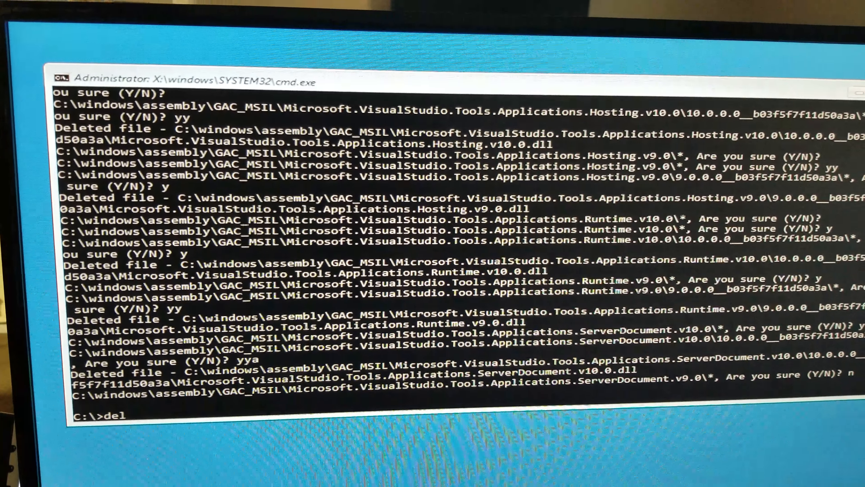
type("/")
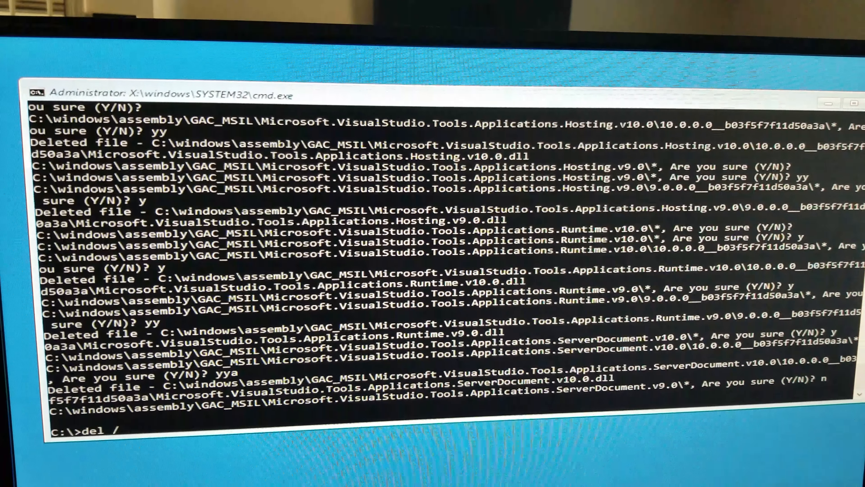
type("s")
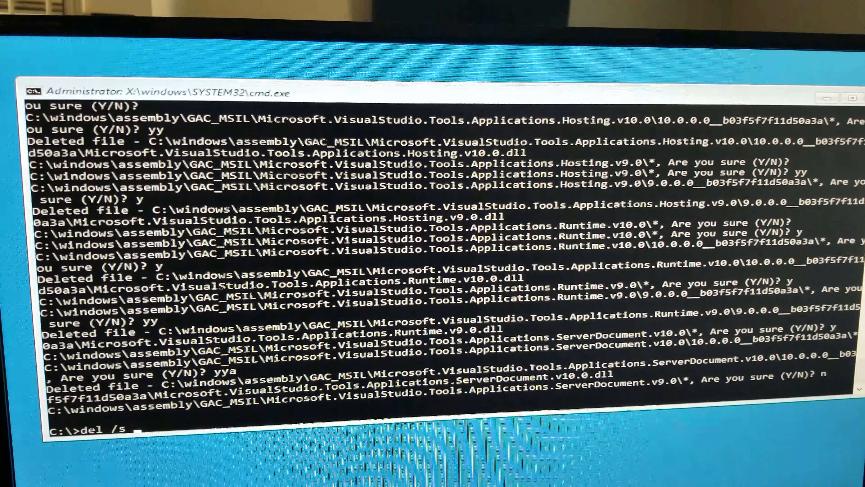
type("wino")
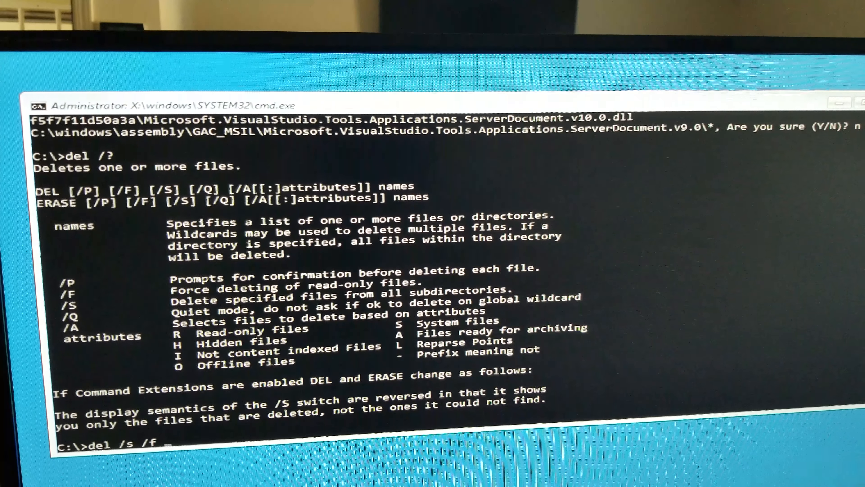
Append the /q quiet switch and begin the Windows folder target name.
type("/")
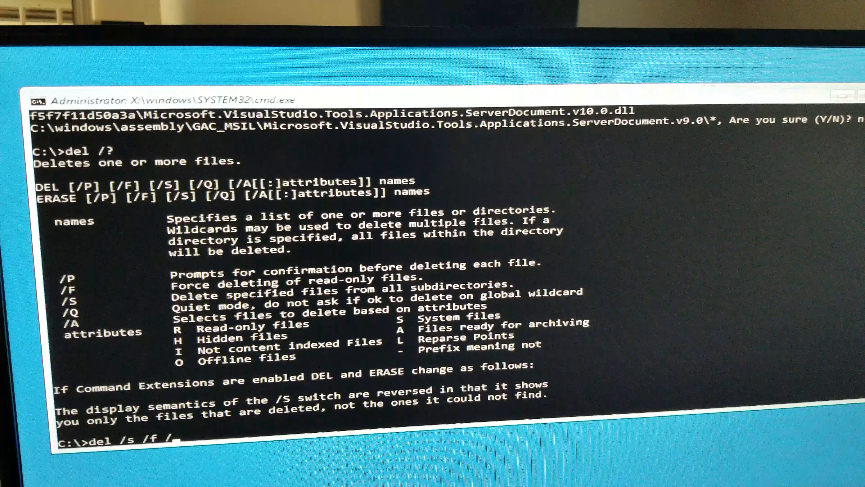
type("q")
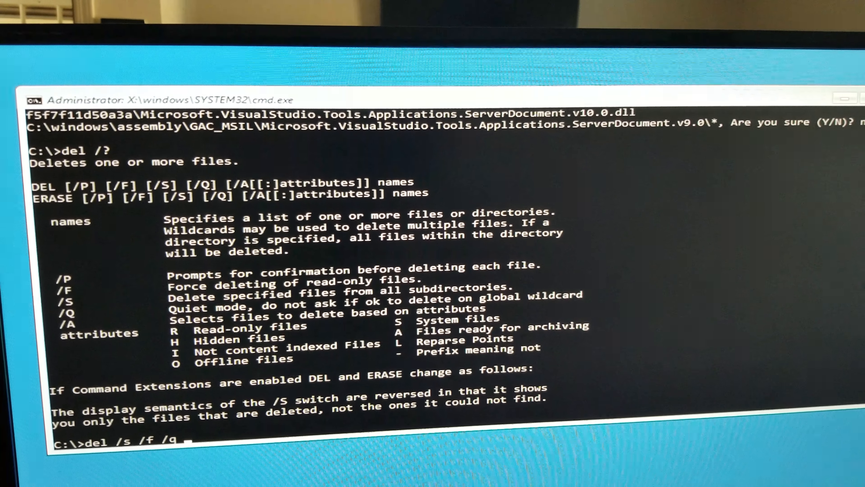
type("wino")
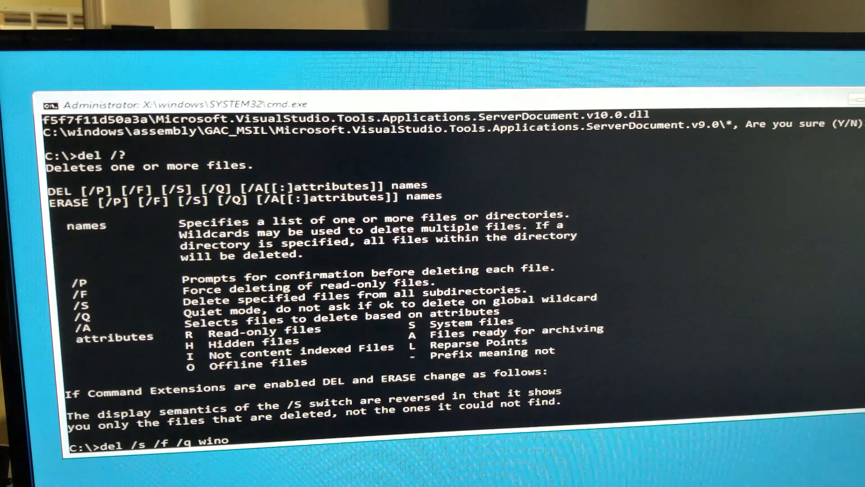